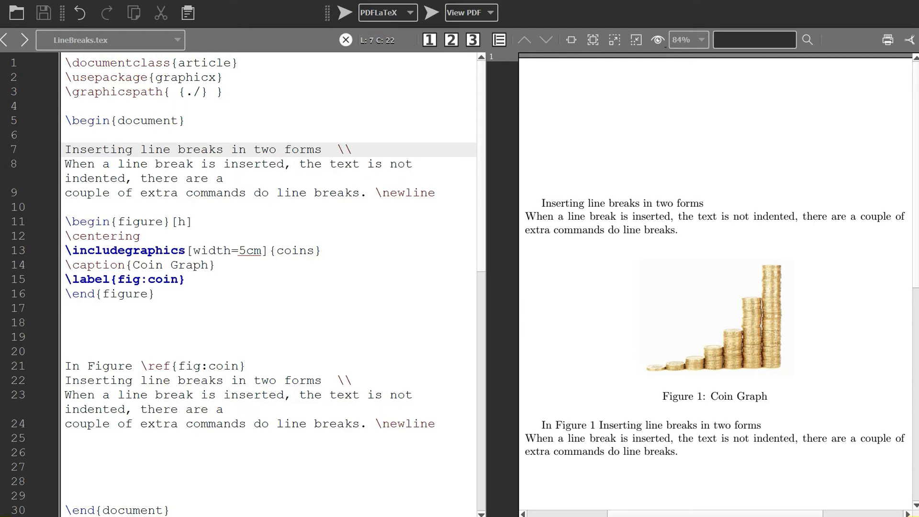
Step: Wrap 'line breaks' in the heading with \textbf{ } to make it bold in the source
{"action": "left_click", "coordinate": [142, 149]}
{"action": "type", "text": "\\"}
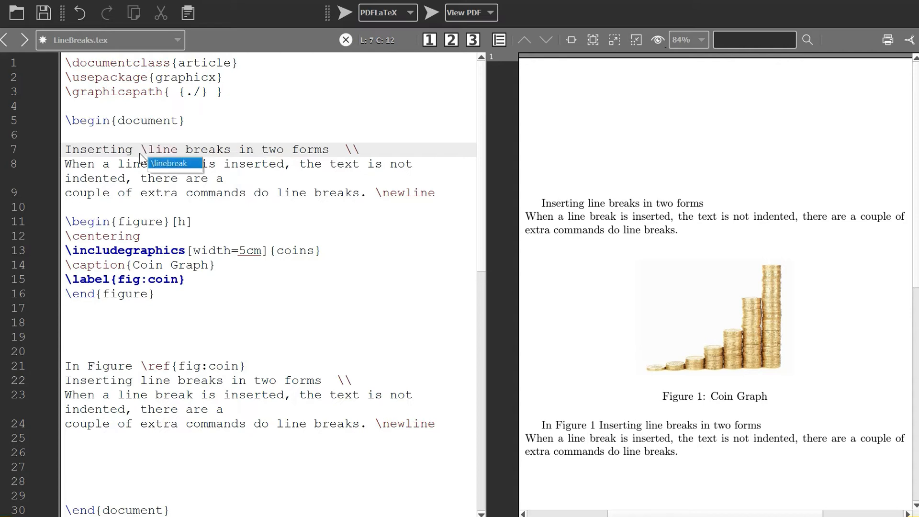
{"action": "type", "text": "tex"}
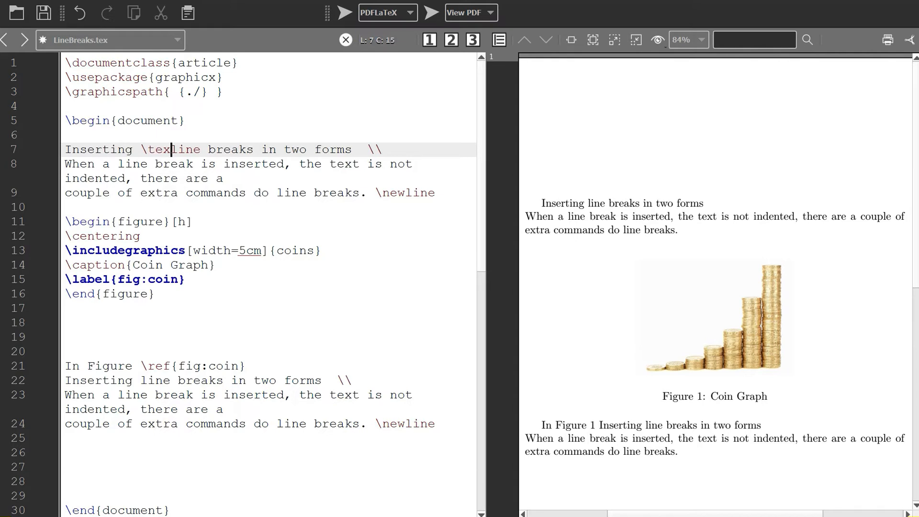
{"action": "type", "text": "tb"}
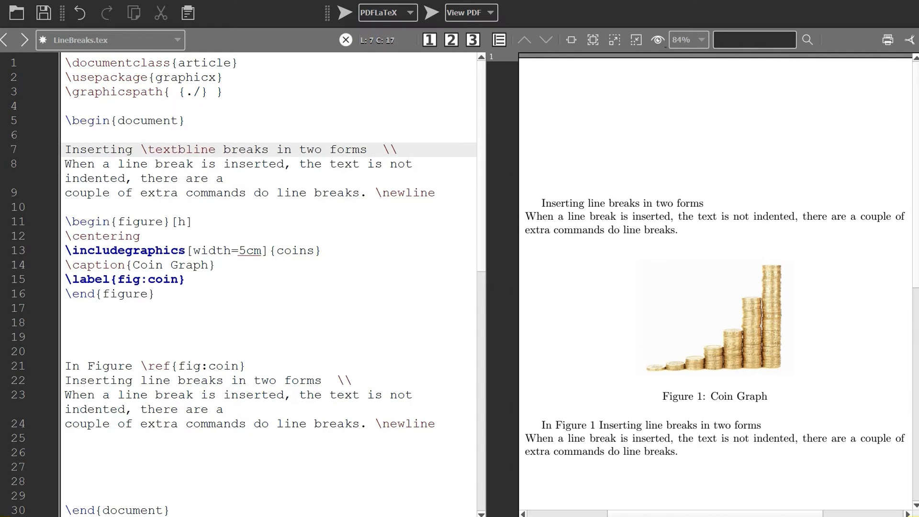
{"action": "type", "text": "f"}
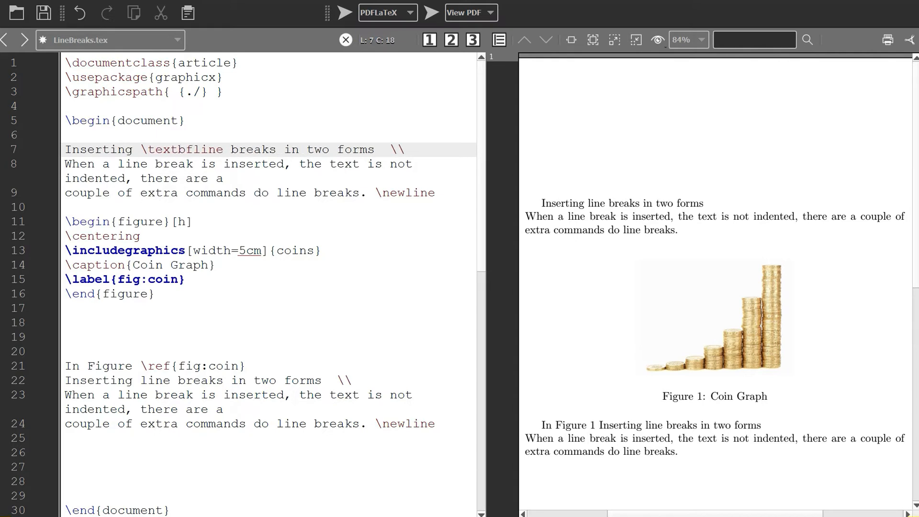
{"action": "left_click", "coordinate": [200, 149]}
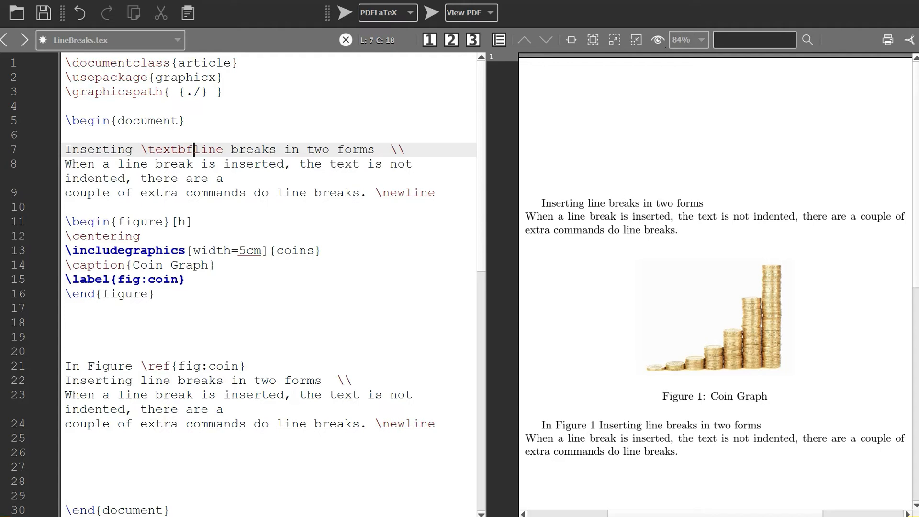
{"action": "type", "text": "{"}
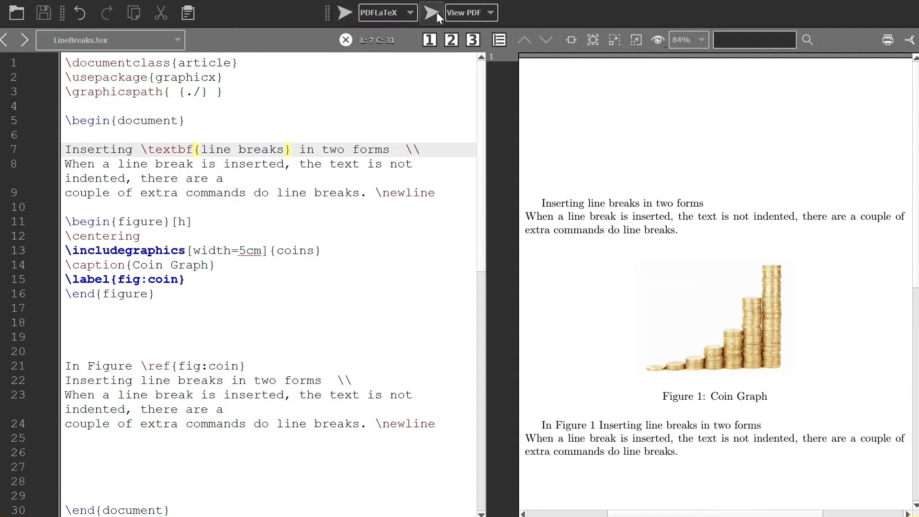
Step: Compile the document so the PDF preview renders 'line breaks' in bold
{"action": "left_click", "coordinate": [596, 203]}
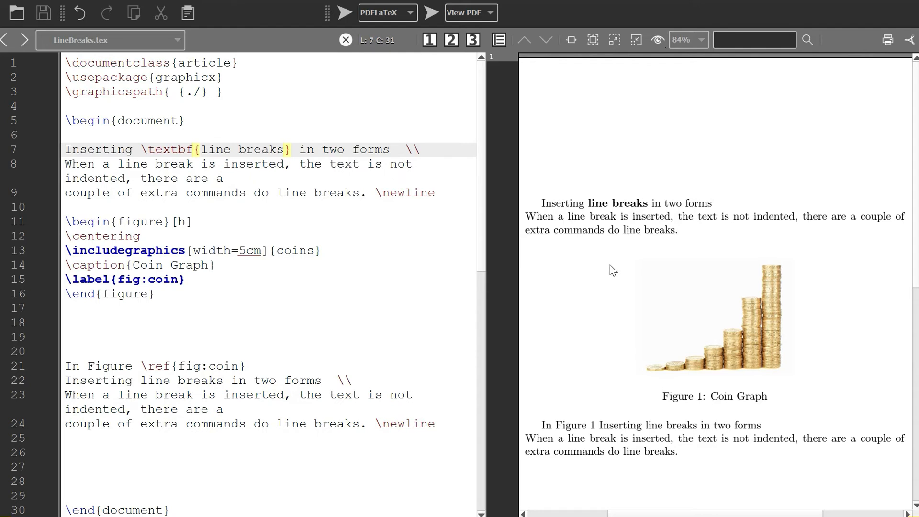
{"action": "mouse_move", "coordinate": [595, 242]}
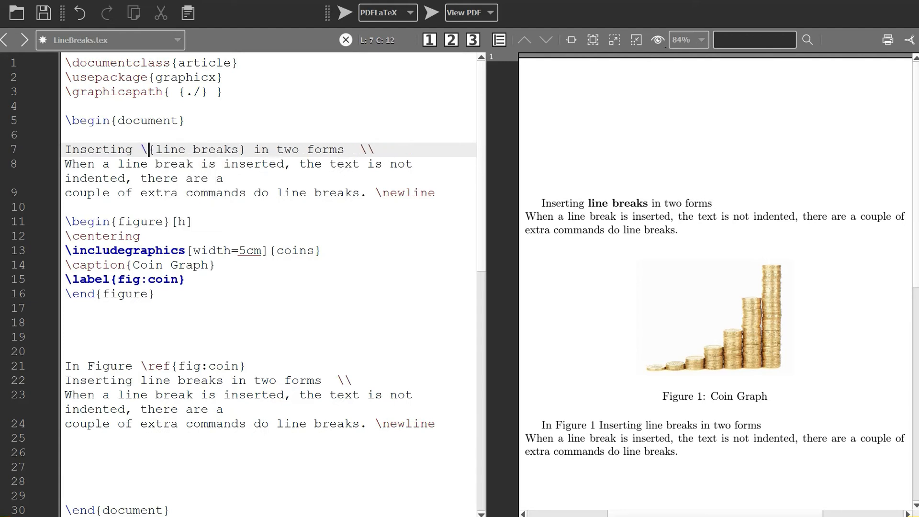
Step: Replace the bold command with \emph so 'line breaks' is emphasised in the source
{"action": "type", "text": "e"}
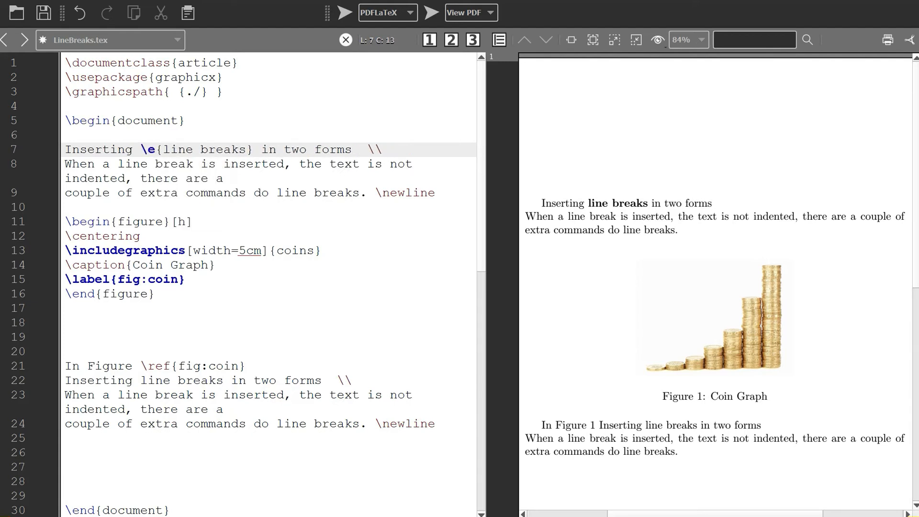
{"action": "type", "text": "m"}
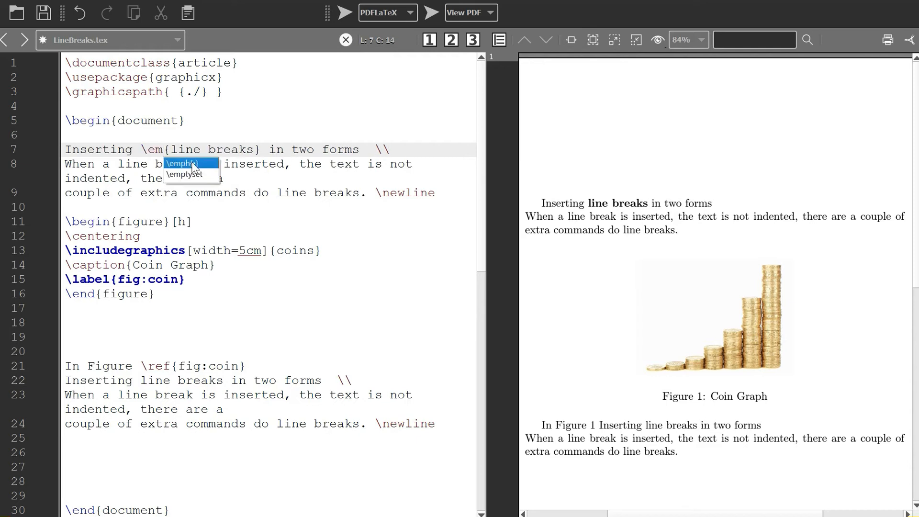
{"action": "type", "text": "ph"}
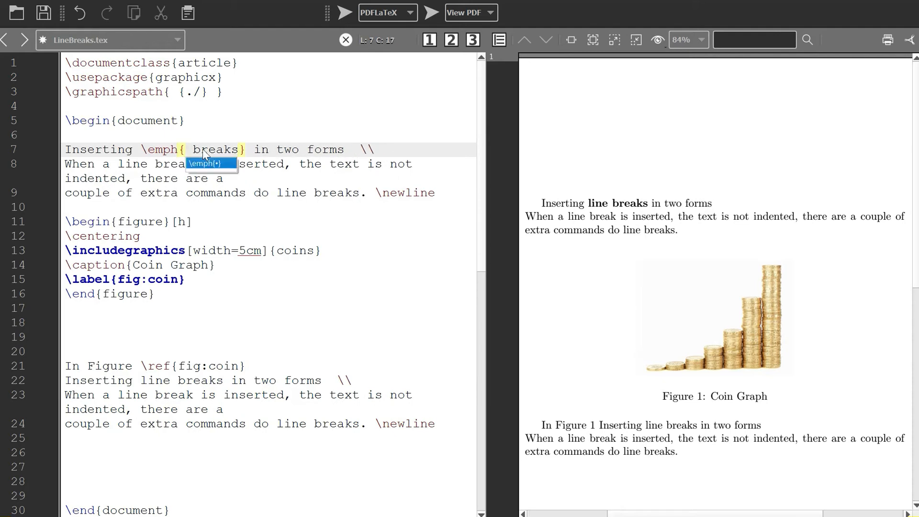
{"action": "mouse_move", "coordinate": [162, 183]}
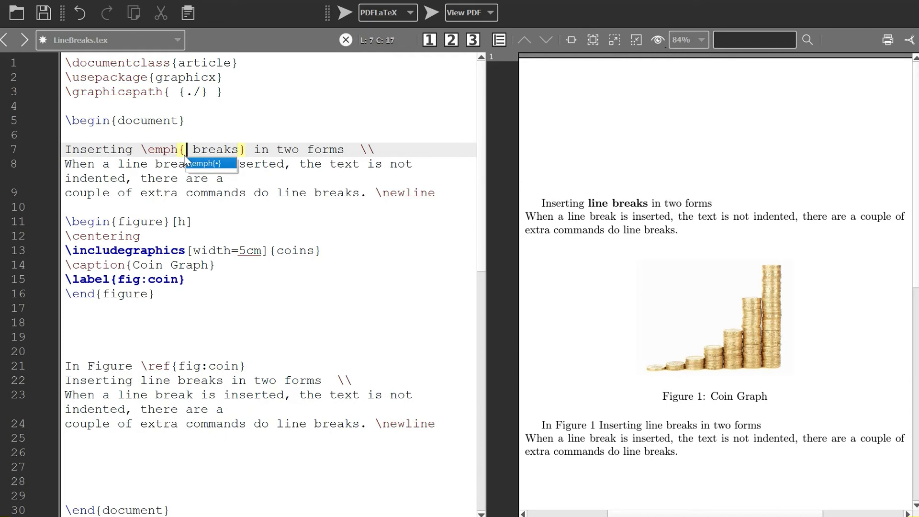
{"action": "type", "text": "line"}
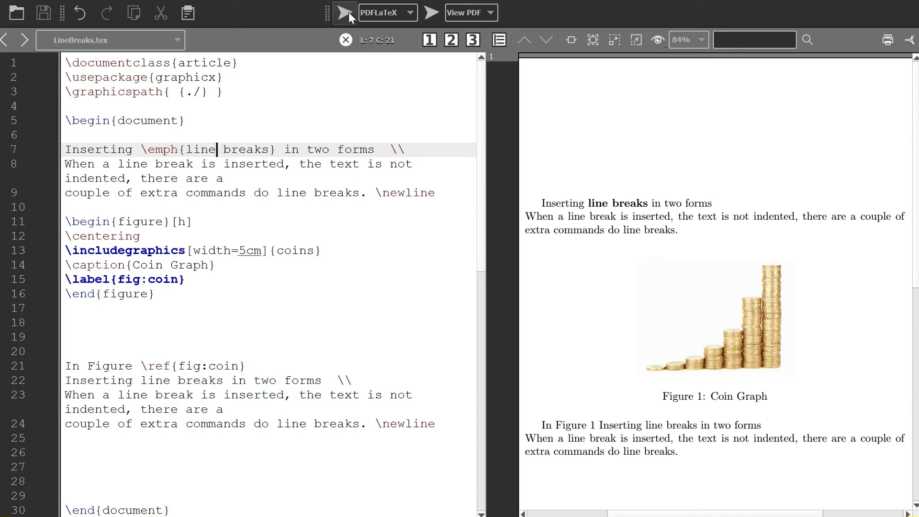
Step: Recompile so the preview renders 'line breaks' in italics
{"action": "left_click", "coordinate": [431, 13]}
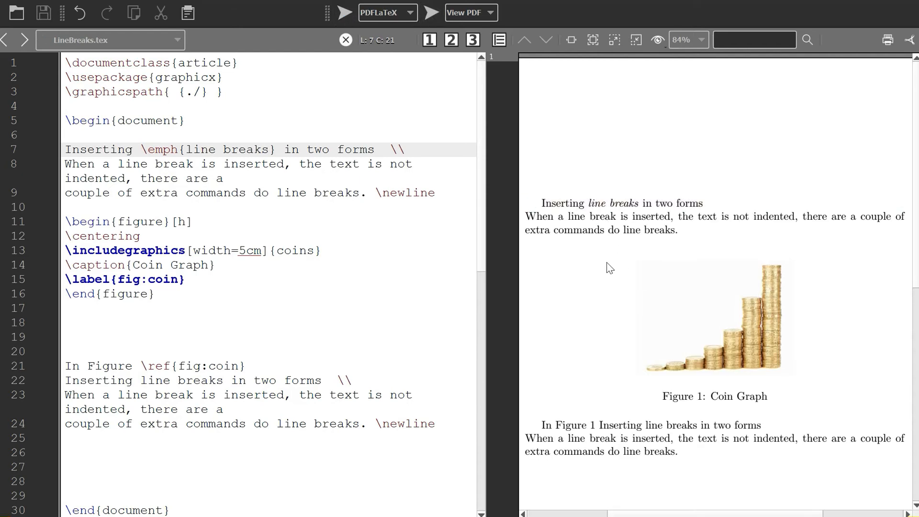
{"action": "mouse_move", "coordinate": [605, 276]}
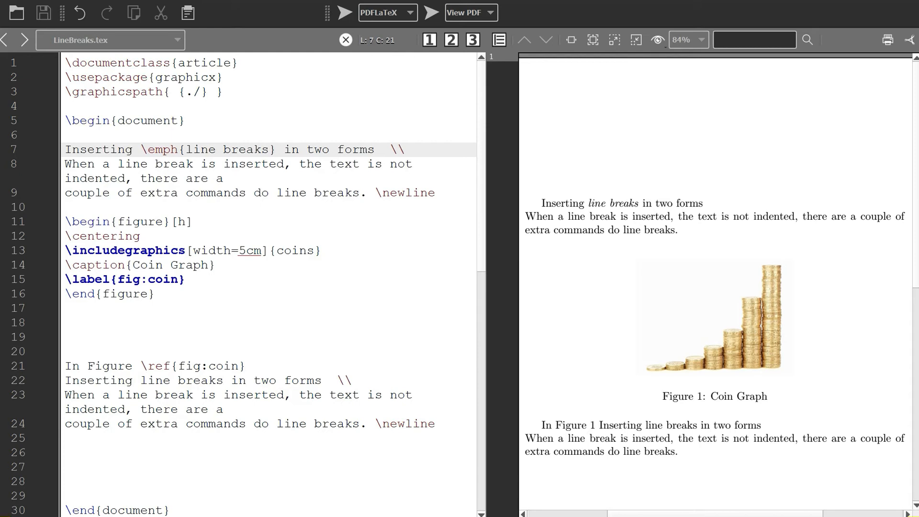
Step: Replace \emph with \underline around 'line breaks' in the heading
{"action": "key", "text": "Backspace"}
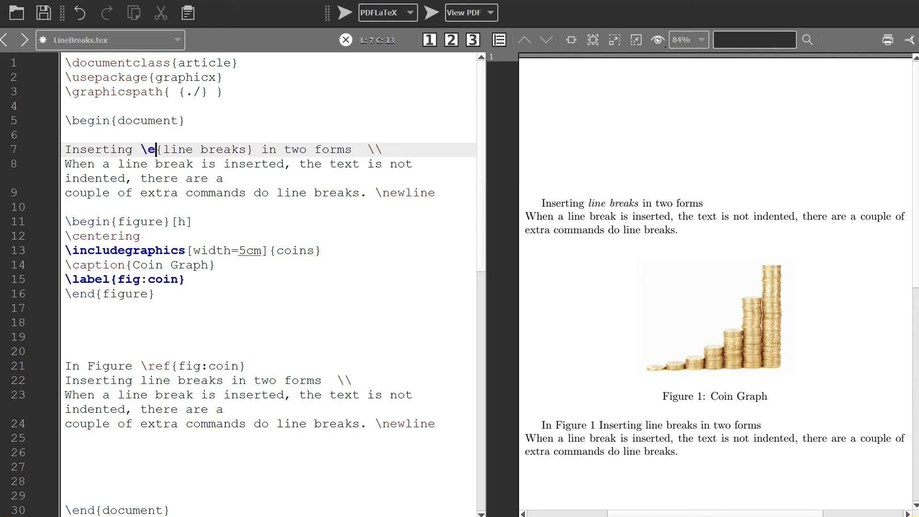
{"action": "type", "text": "underlin"}
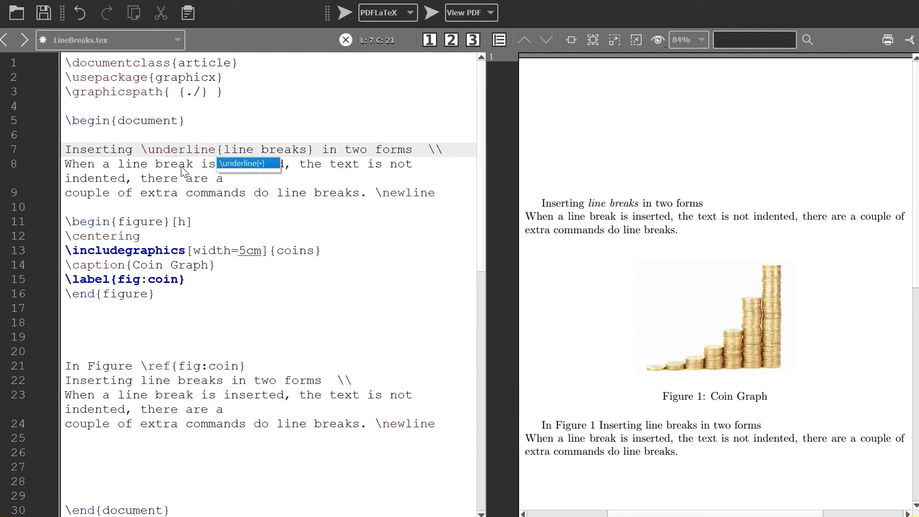
{"action": "mouse_move", "coordinate": [414, 258]}
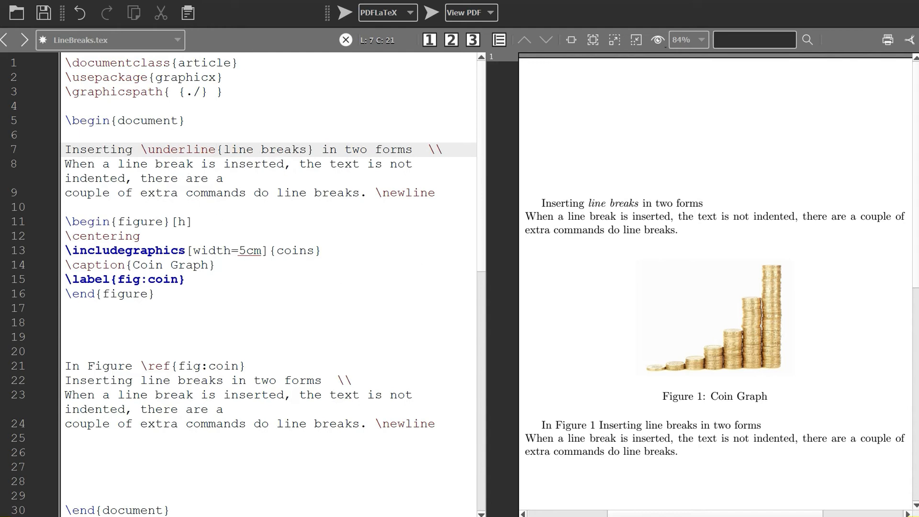
Step: Recompile and refresh the PDF so 'line breaks' appears underlined
{"action": "left_click", "coordinate": [346, 13]}
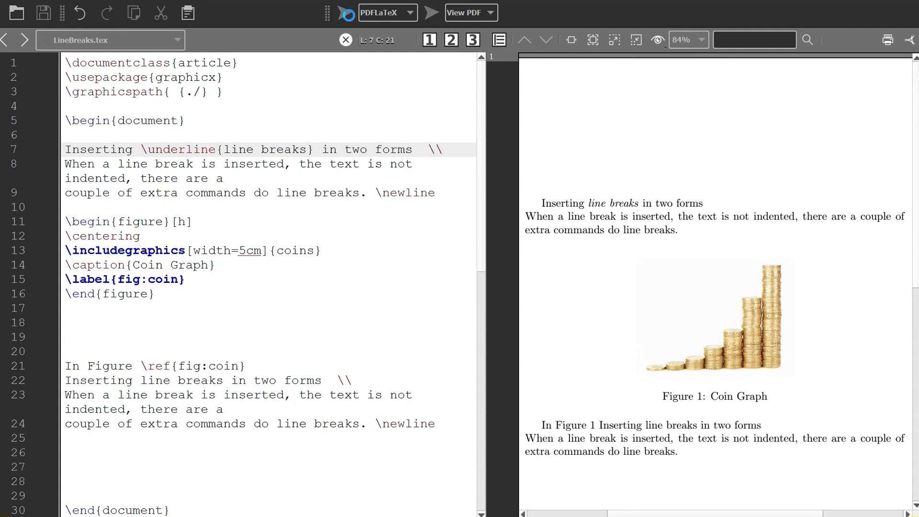
{"action": "left_click", "coordinate": [432, 12]}
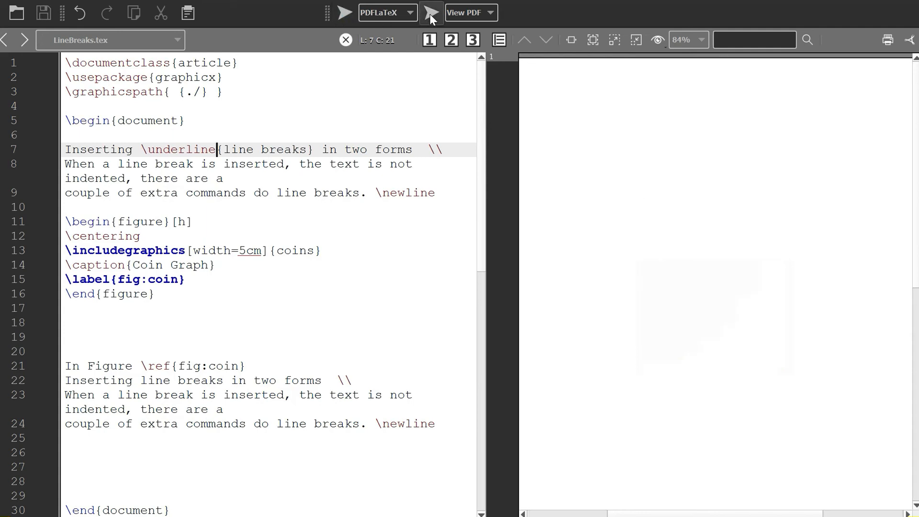
{"action": "left_click", "coordinate": [432, 13]}
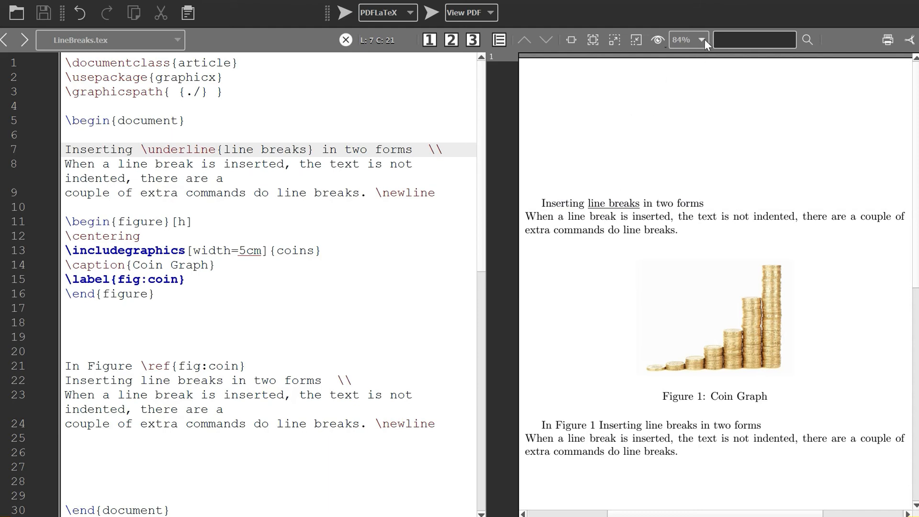
Step: Zoom the PDF preview to 104% to inspect the underlined heading
{"action": "left_click", "coordinate": [701, 41]}
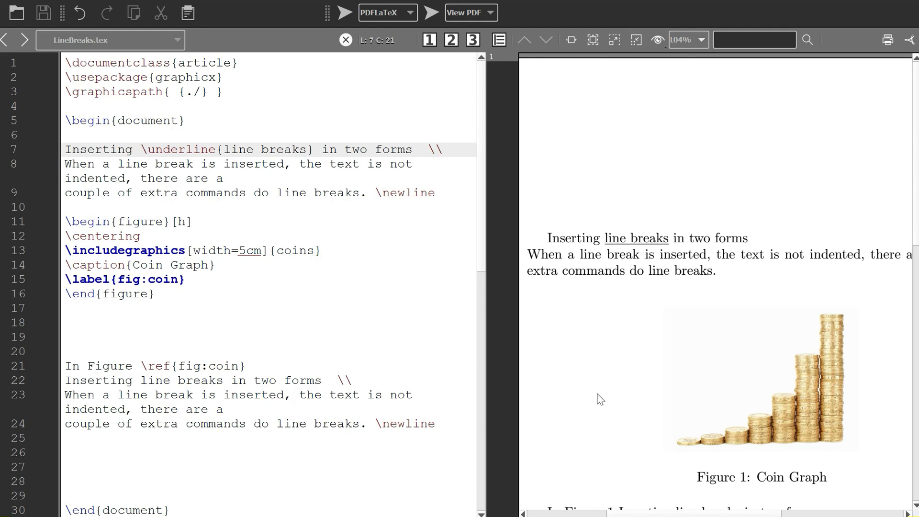
{"action": "mouse_move", "coordinate": [593, 395]}
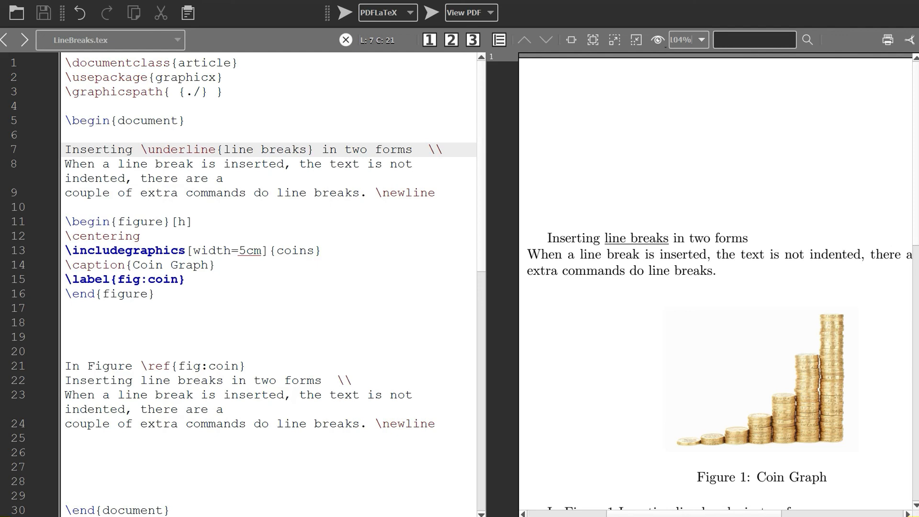
{"action": "mouse_move", "coordinate": [519, 366]}
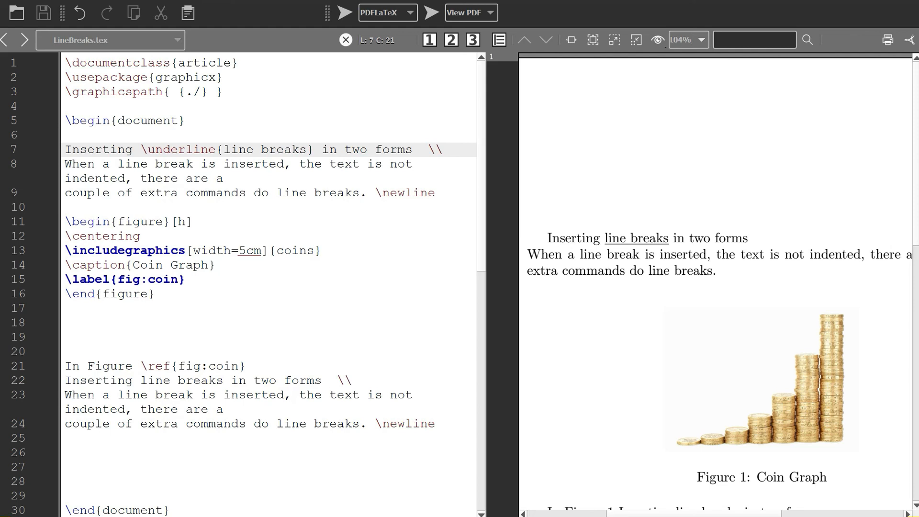
{"action": "mouse_move", "coordinate": [754, 477]}
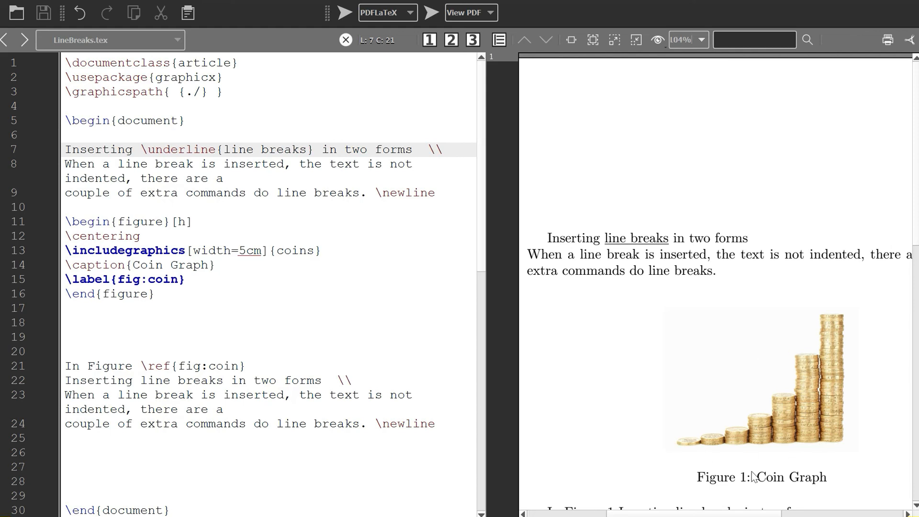
{"action": "mouse_move", "coordinate": [813, 457]}
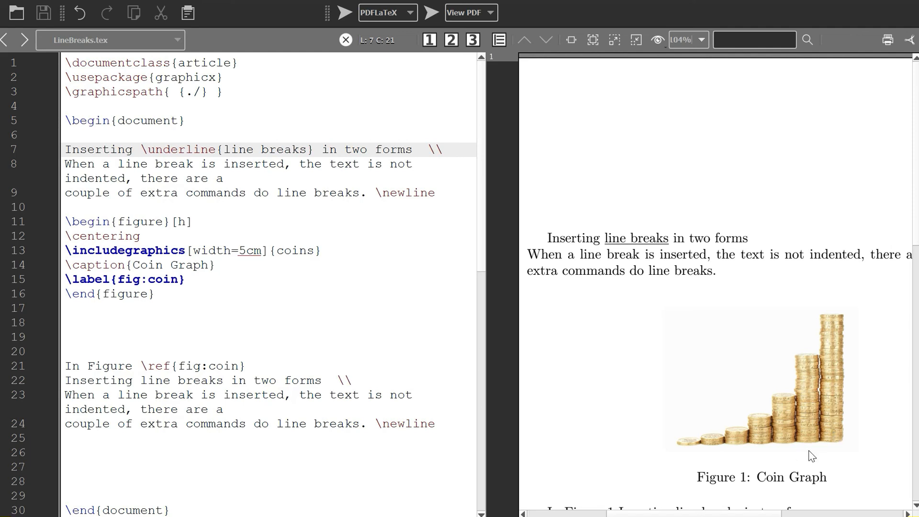
{"action": "mouse_move", "coordinate": [570, 421]}
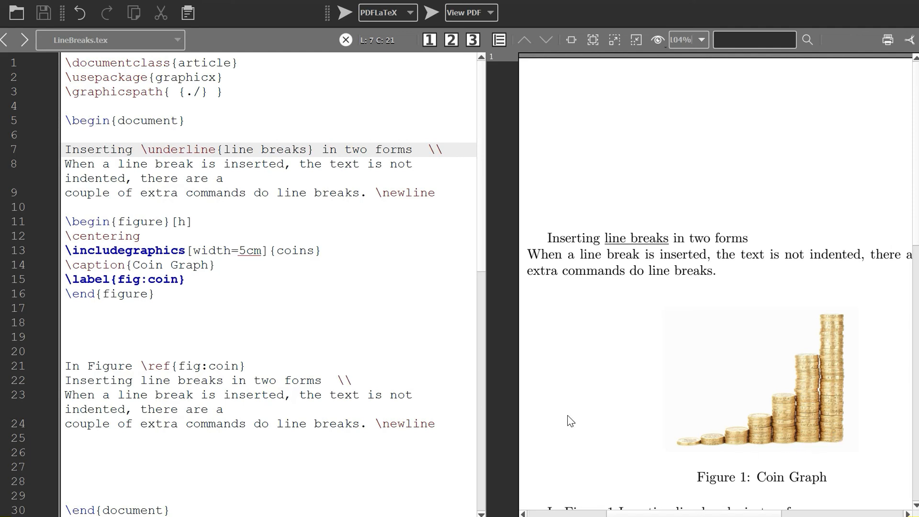